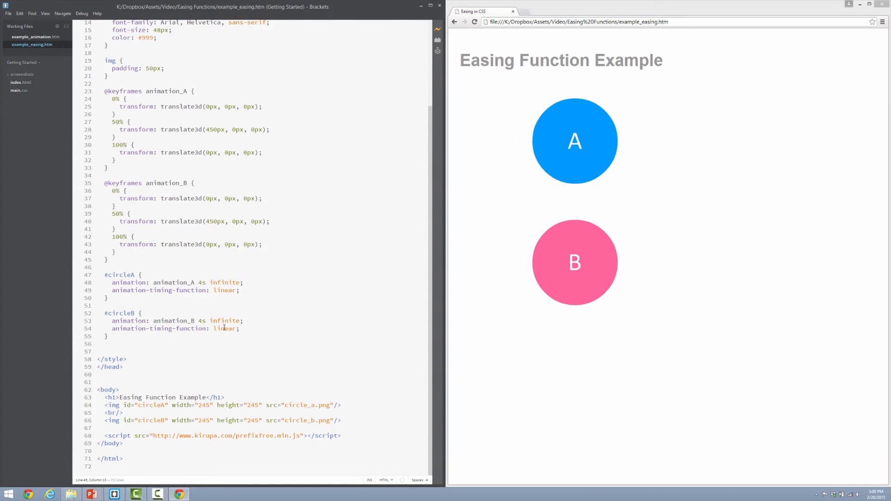
# Replace circle B's linear timing value with 'ease'
pyautogui.doubleClick(224, 329)
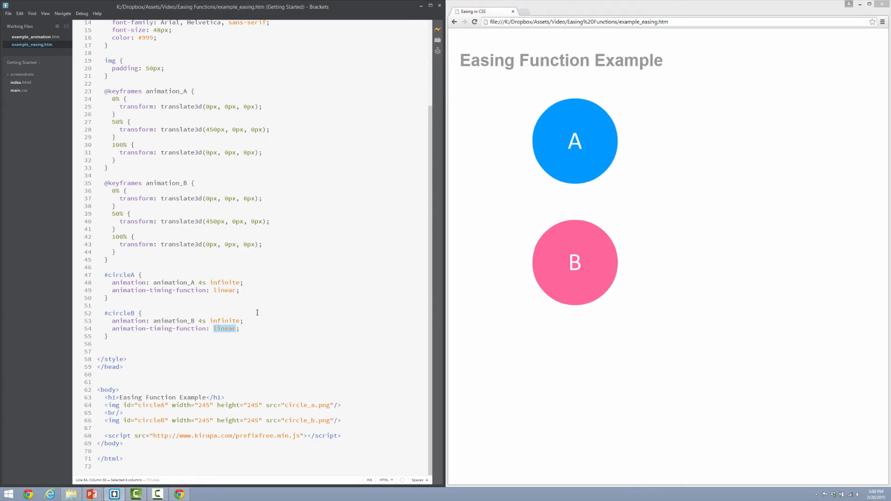
pyautogui.write('ease-')
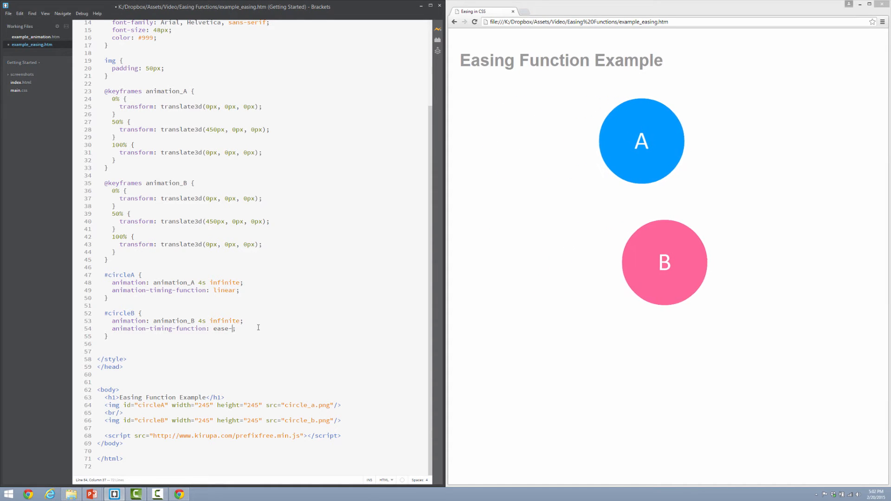
# Extend circle B's timing value to 'ease-in-out'
pyautogui.write('in-out')
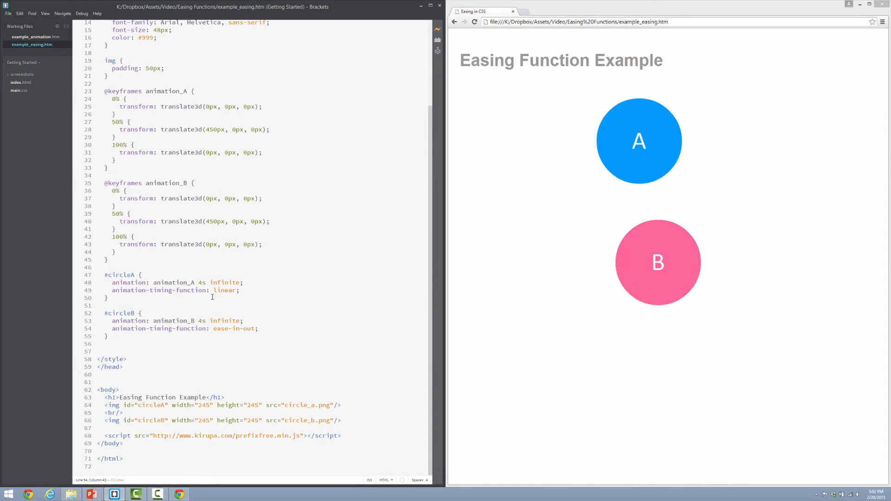
# Replace circle A's linear timing value with 'ease'
pyautogui.doubleClick(224, 290)
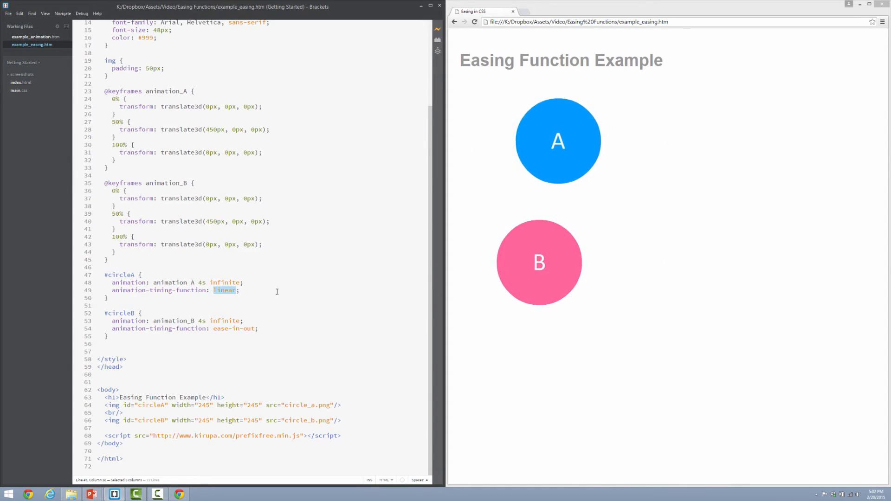
pyautogui.write('ease')
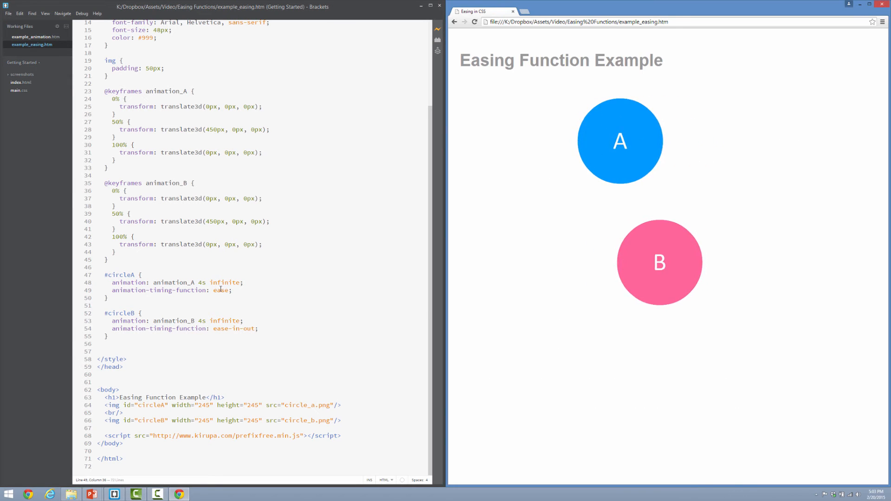
# Restore circle A to linear and give circle B steps(4, start) via code hints
pyautogui.write('linear')
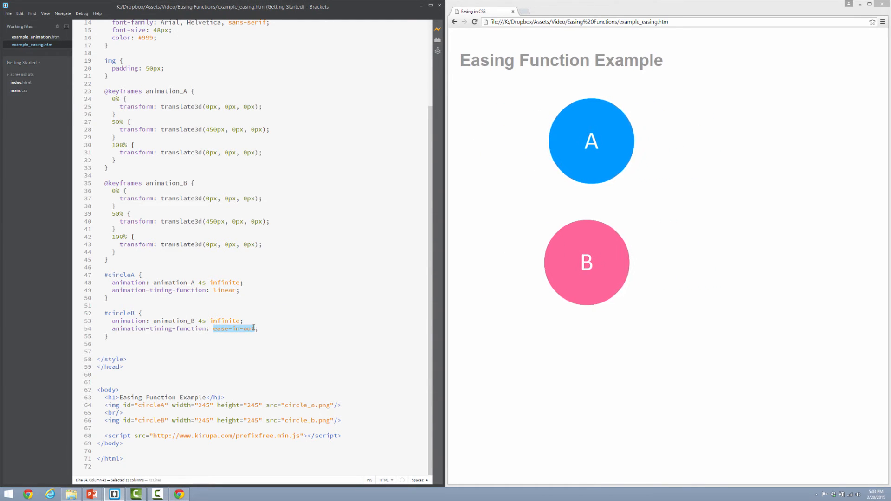
pyautogui.write('steps(')
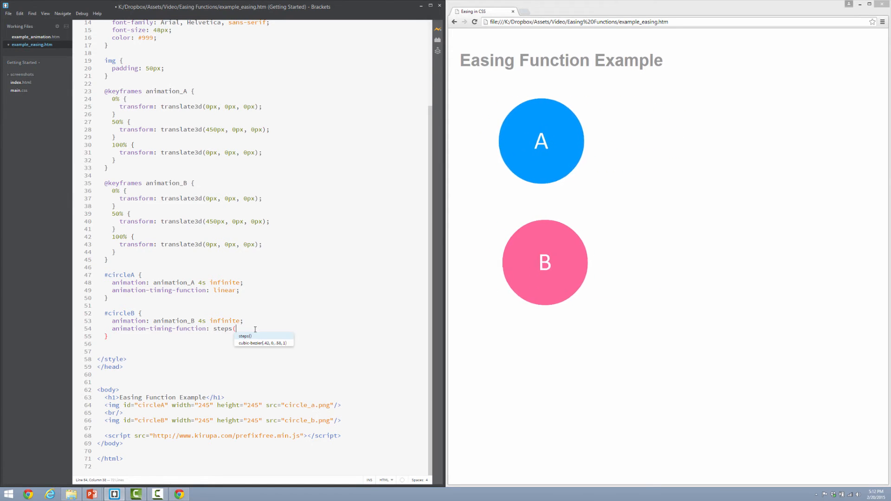
pyautogui.write('4,')
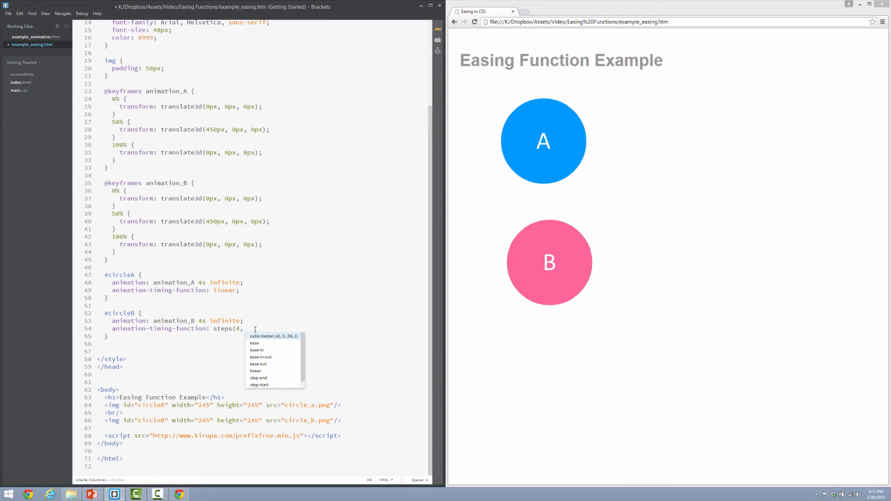
pyautogui.write('start);')
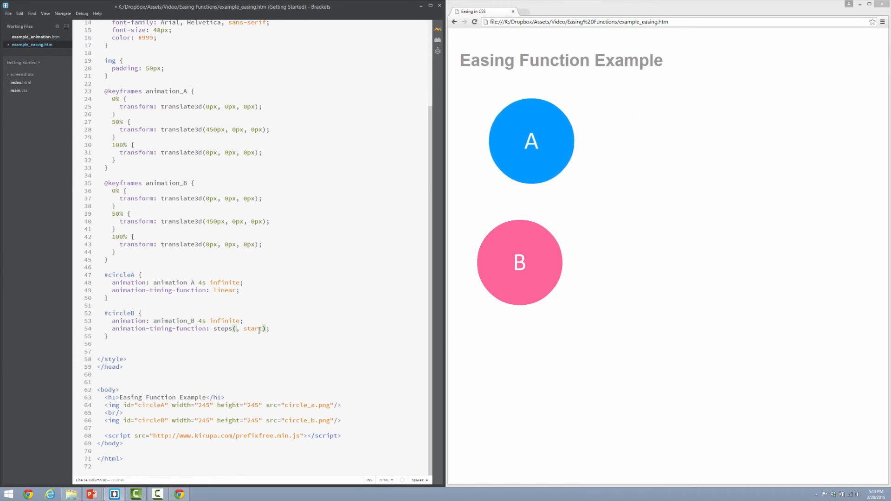
# Change circle B's step count from 4 to 1000
pyautogui.write('10')
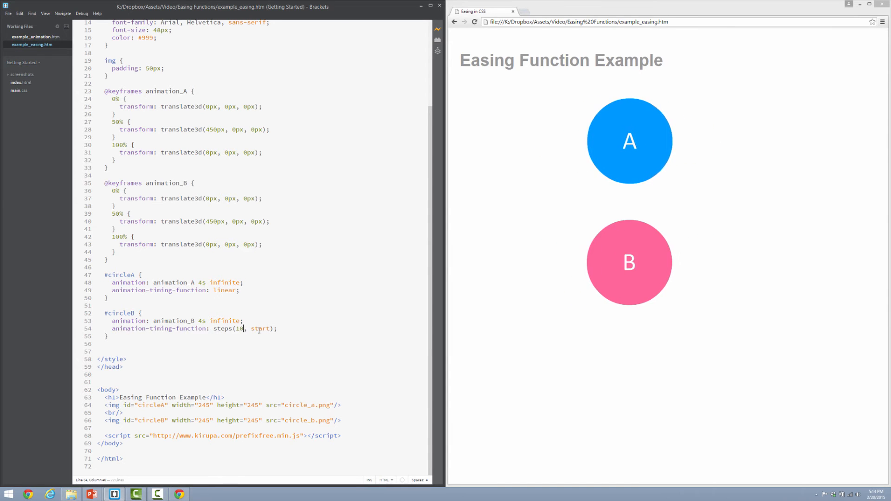
pyautogui.write('0')
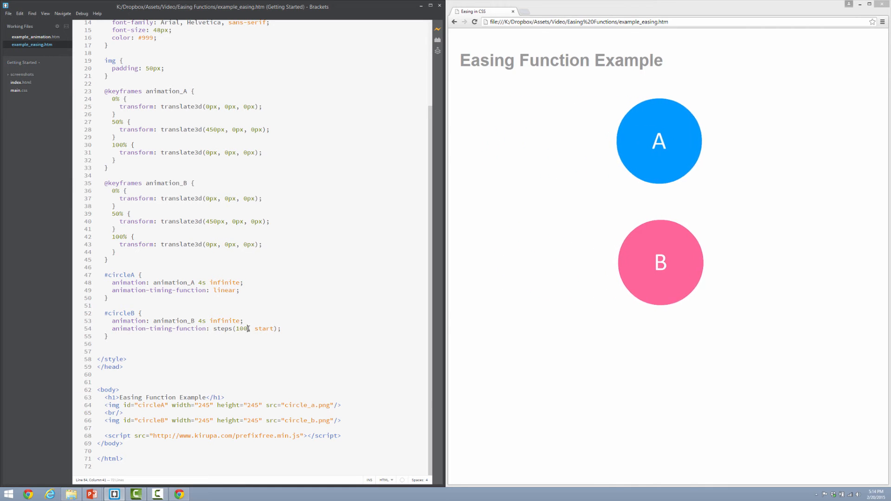
pyautogui.write('0')
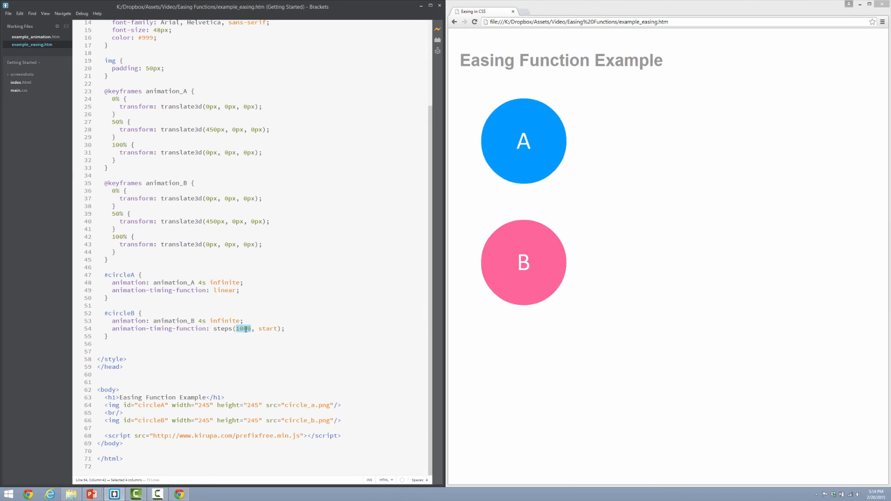
# Set circle B to steps(2, start), then select that value for replacement
pyautogui.write('2')
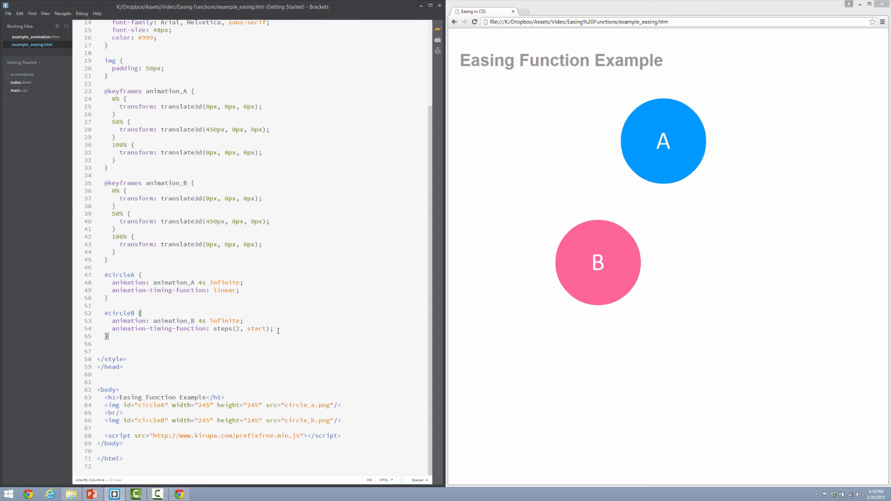
pyautogui.moveTo(213, 328); pyautogui.dragTo(273, 328)
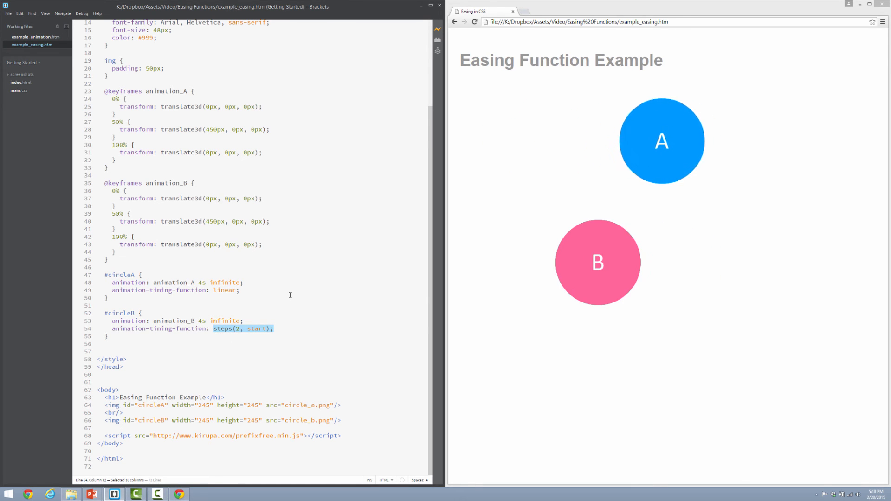
# Replace circle B's steps value with cubic-bezier(.3, .2, .5, .7)
pyautogui.write('cubic-bezier')
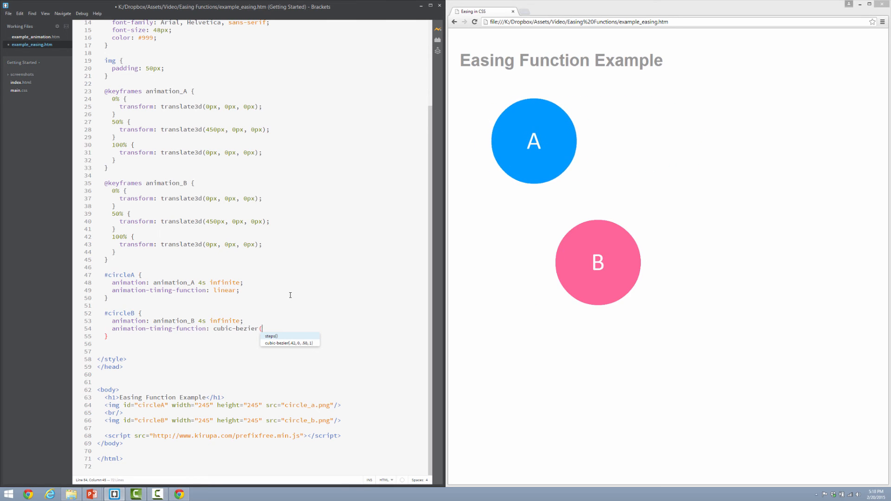
pyautogui.write('.3, .')
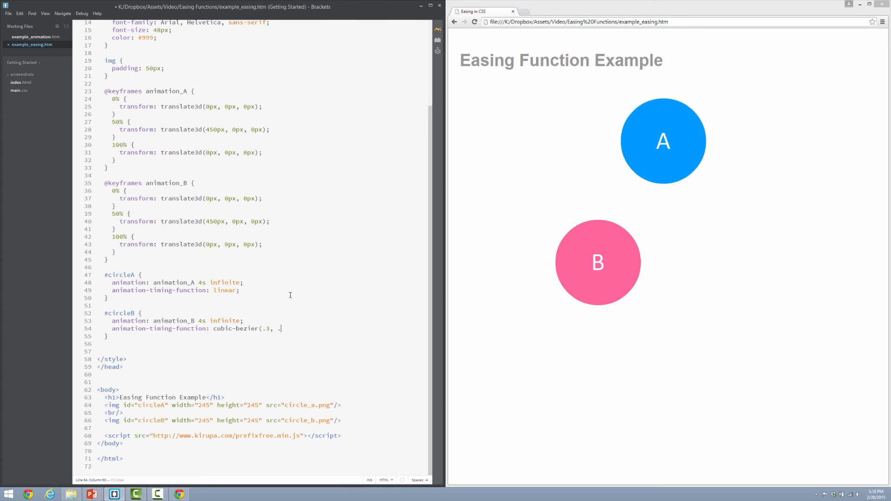
pyautogui.write('.2, .5,')
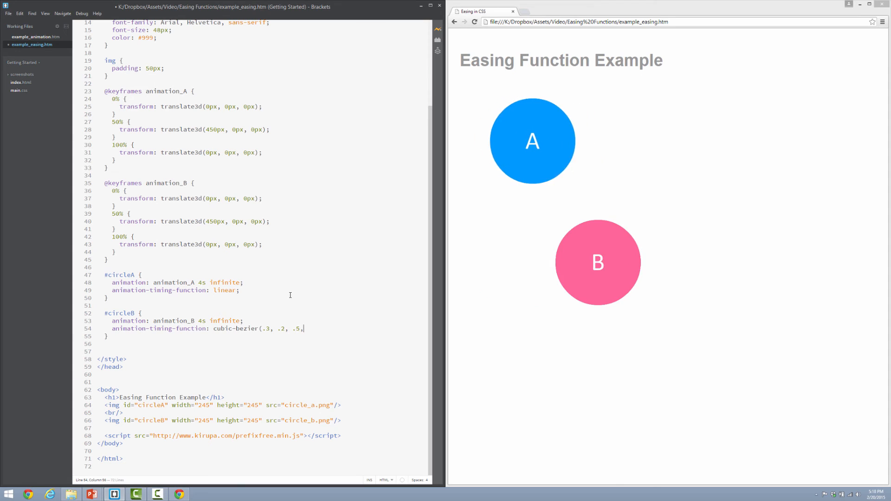
pyautogui.write('.7);')
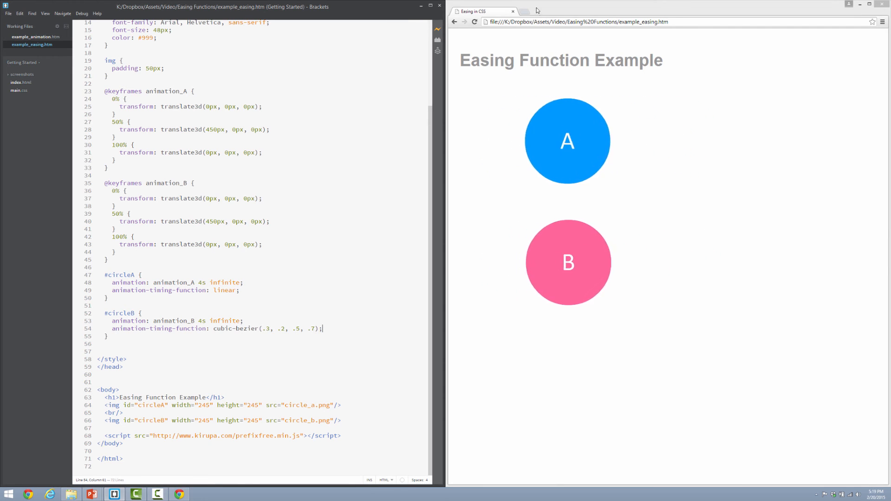
# On cubic-bezier.com, drag the handles beyond the graph to get cubic-bezier(.02,1.37,1,-0.68)
pyautogui.click(588, 12)
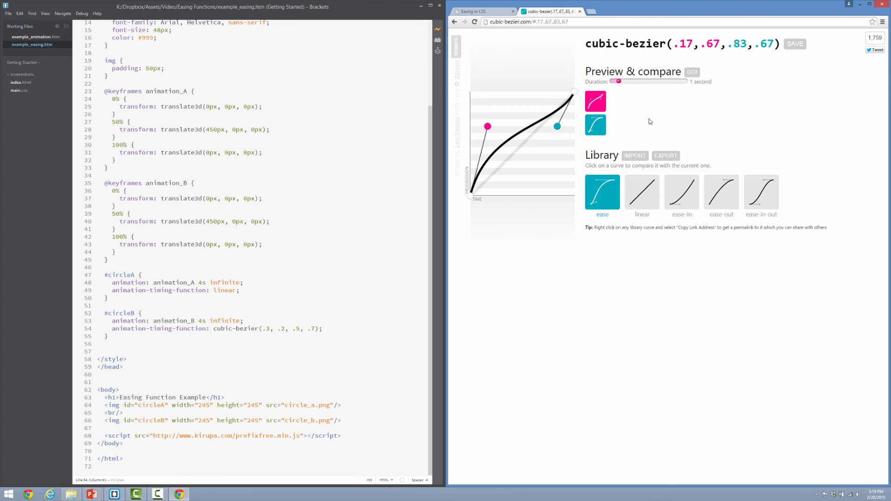
pyautogui.moveTo(651, 118)
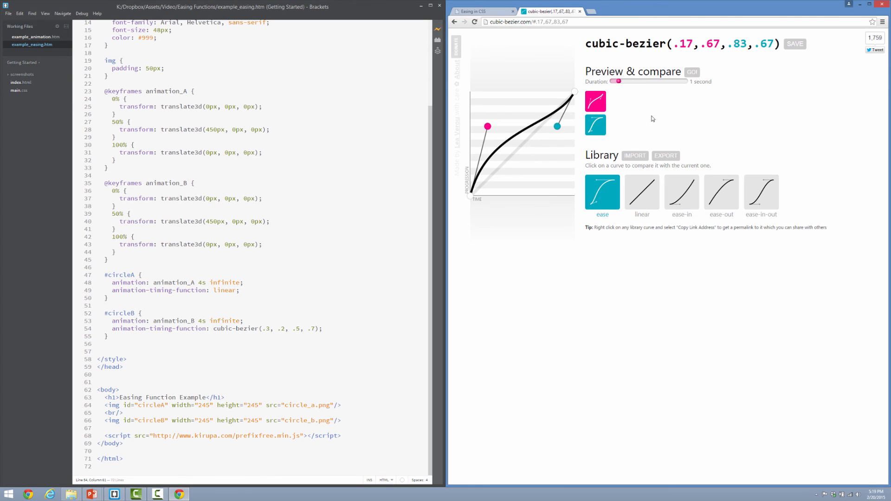
pyautogui.moveTo(556, 127); pyautogui.dragTo(558, 128)
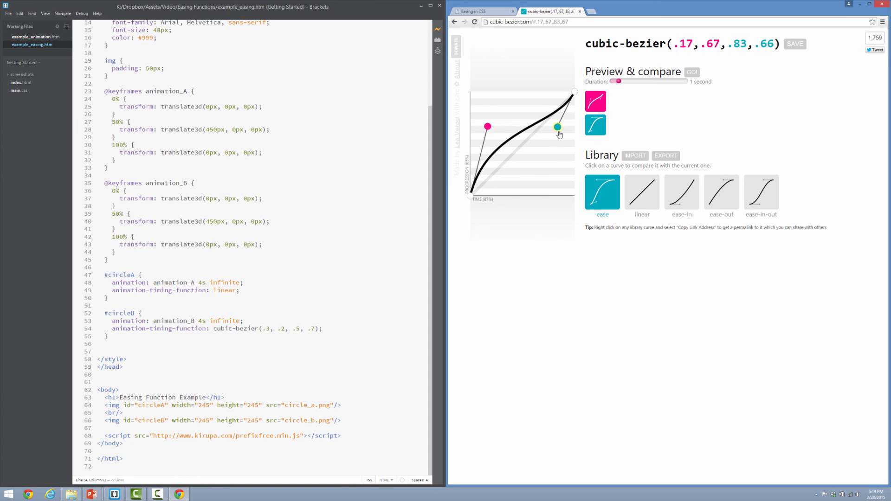
pyautogui.moveTo(557, 127); pyautogui.dragTo(573, 183)
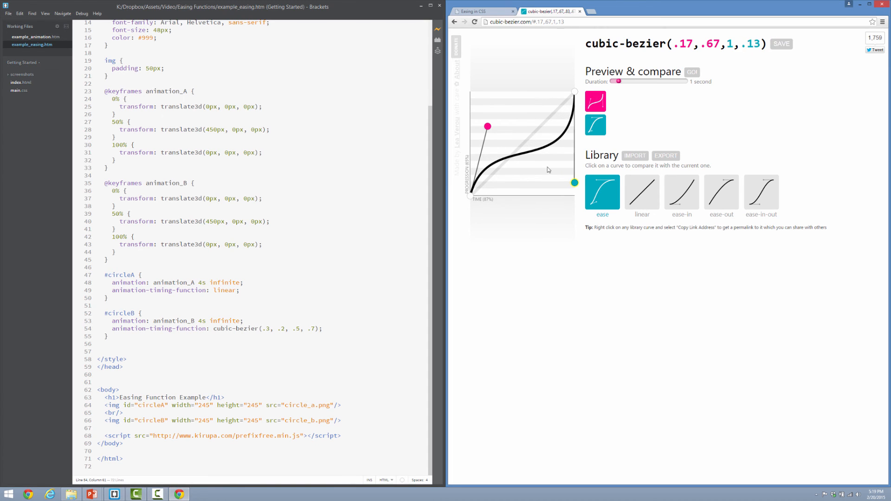
pyautogui.moveTo(487, 126); pyautogui.dragTo(471, 86)
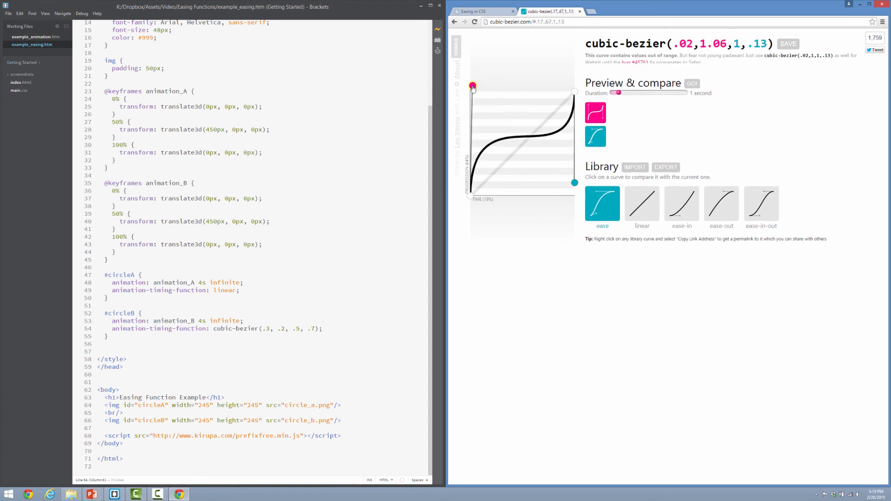
pyautogui.moveTo(472, 86); pyautogui.dragTo(472, 52)
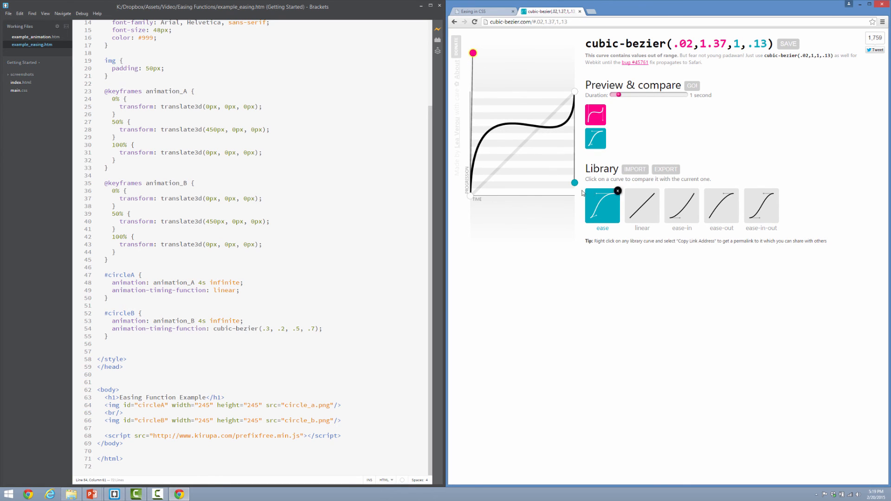
pyautogui.moveTo(574, 183); pyautogui.dragTo(574, 254)
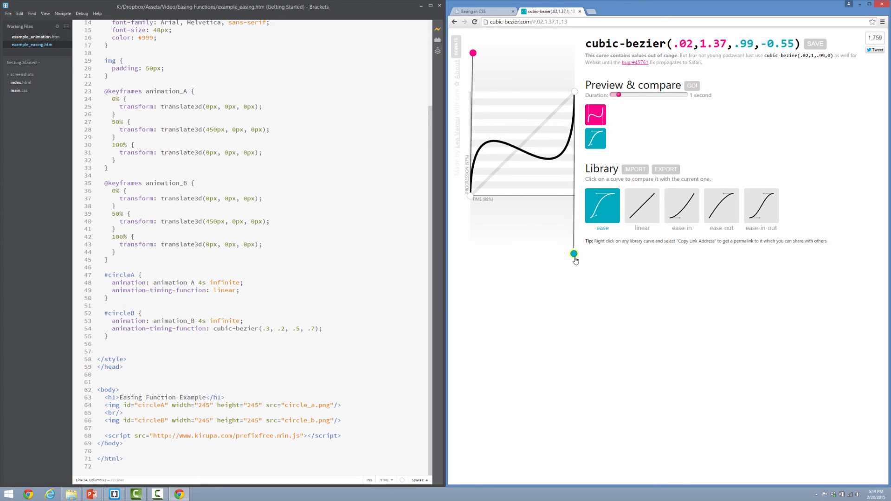
pyautogui.moveTo(574, 255); pyautogui.dragTo(575, 267)
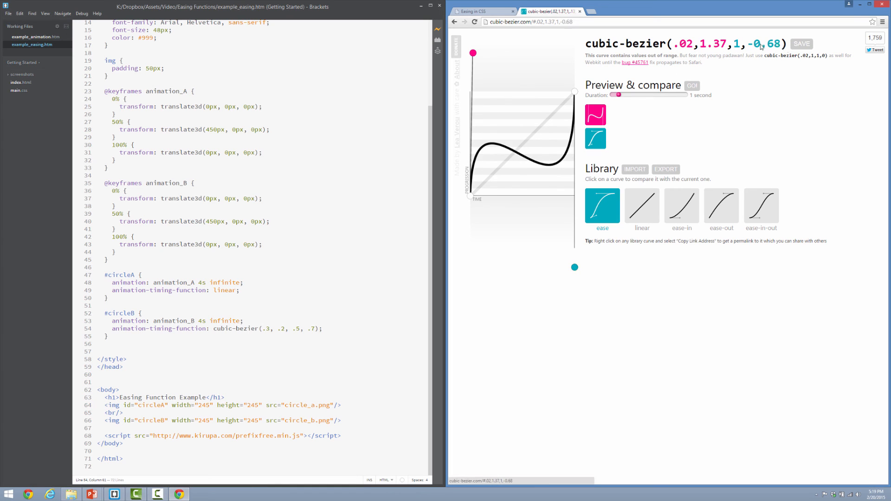
# Enter .02,1.37,1,-0.68 into circle B's cubic-bezier, preview, and return to the curve editor
pyautogui.click(800, 44)
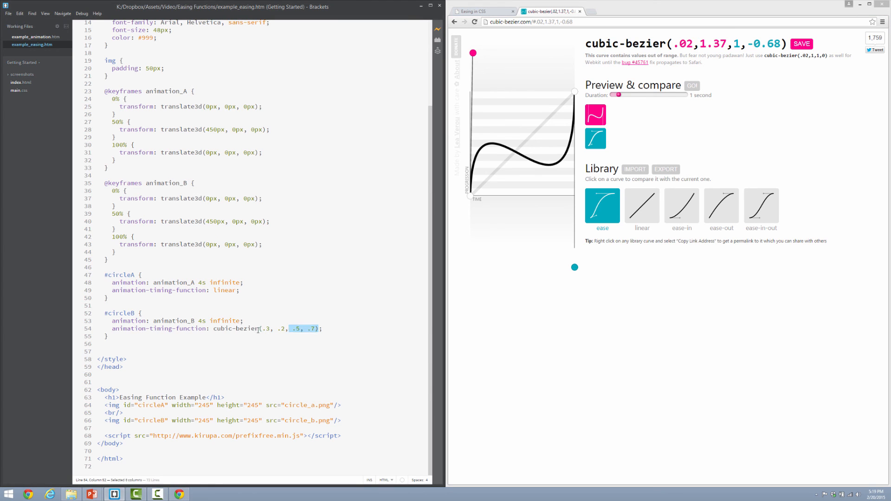
pyautogui.click(258, 329)
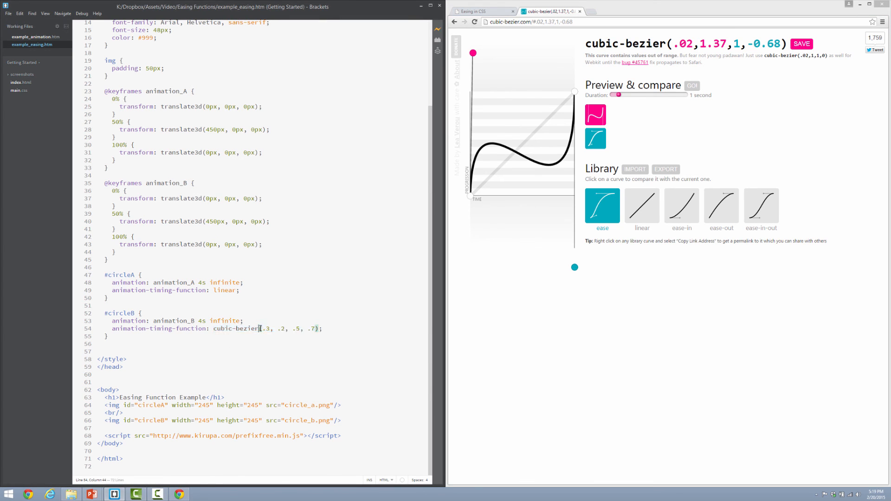
pyautogui.write('.02,1.37,1,-0.68')
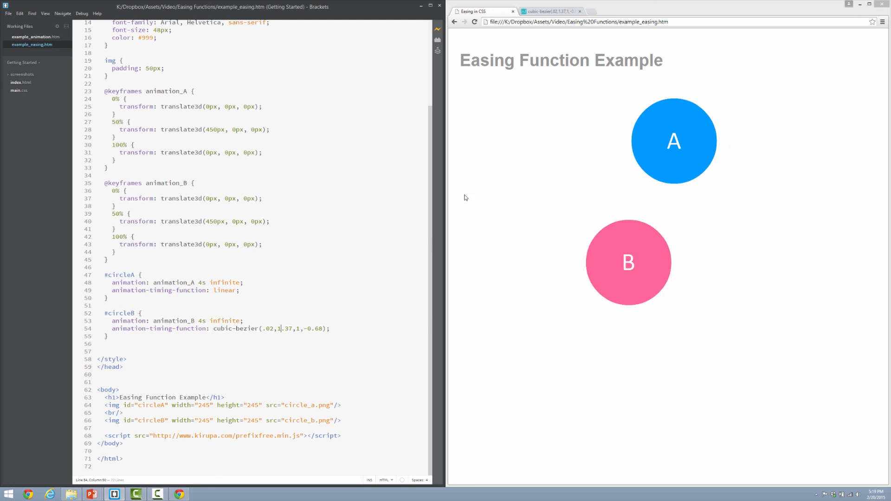
pyautogui.click(549, 11)
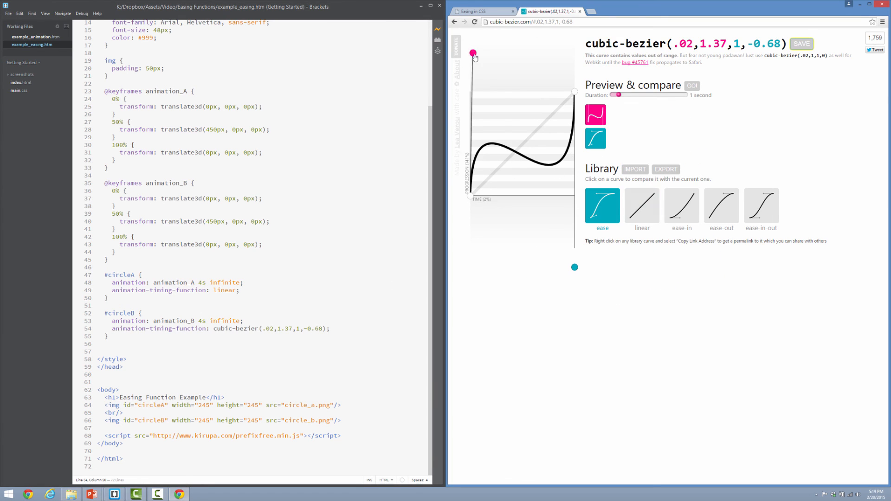
# Drag the pink handle below the baseline to (.2,-0.34,1,-0.68) and save the curve to the library
pyautogui.moveTo(474, 53); pyautogui.dragTo(508, 171)
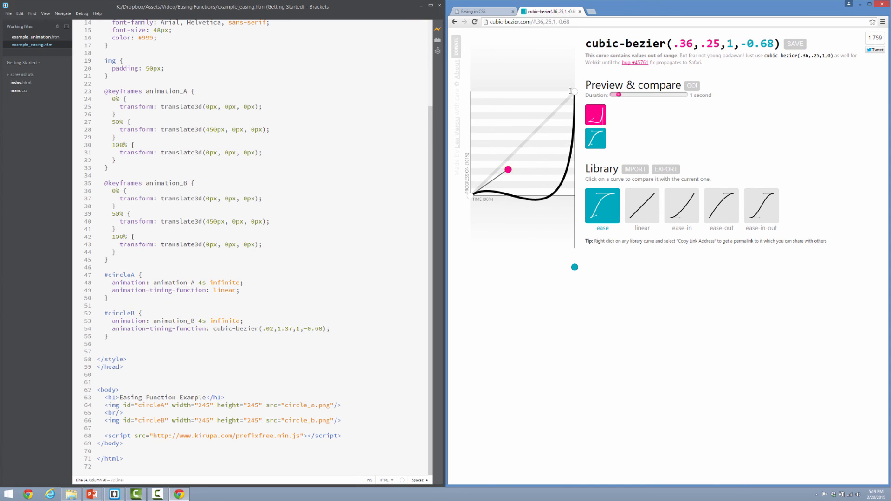
pyautogui.moveTo(507, 169); pyautogui.dragTo(503, 209)
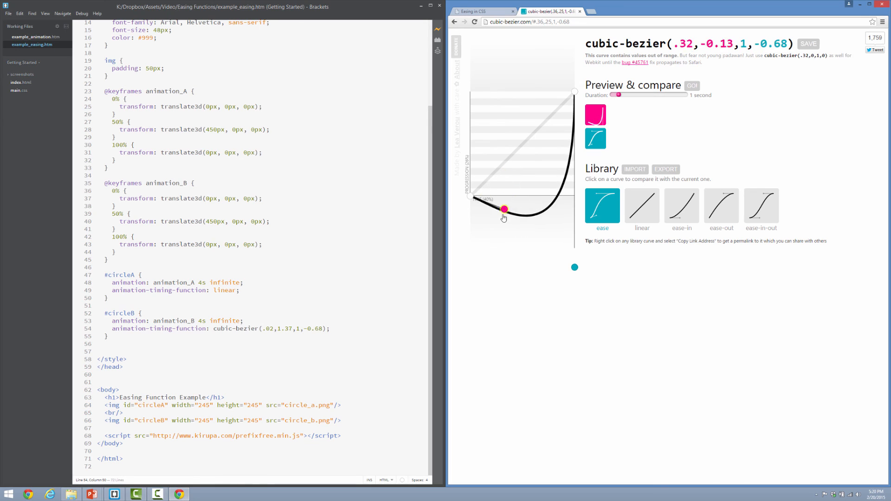
pyautogui.click(807, 44)
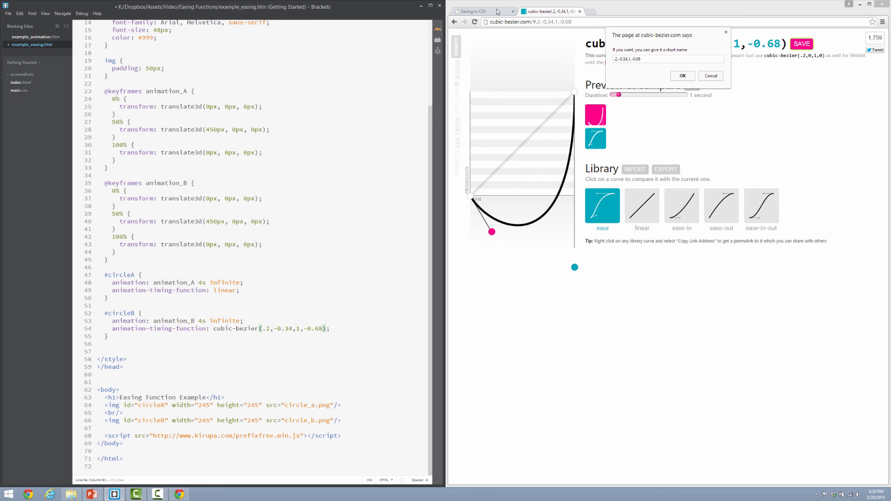
pyautogui.click(477, 11)
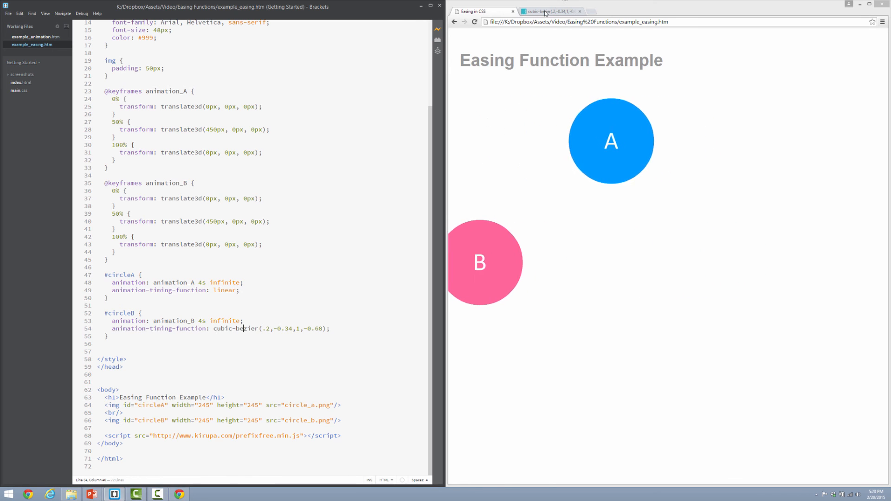
# Compare against the ease-in library curves, then reshape the curve to cubic-bezier(.23,.87,.93,.1)
pyautogui.click(548, 11)
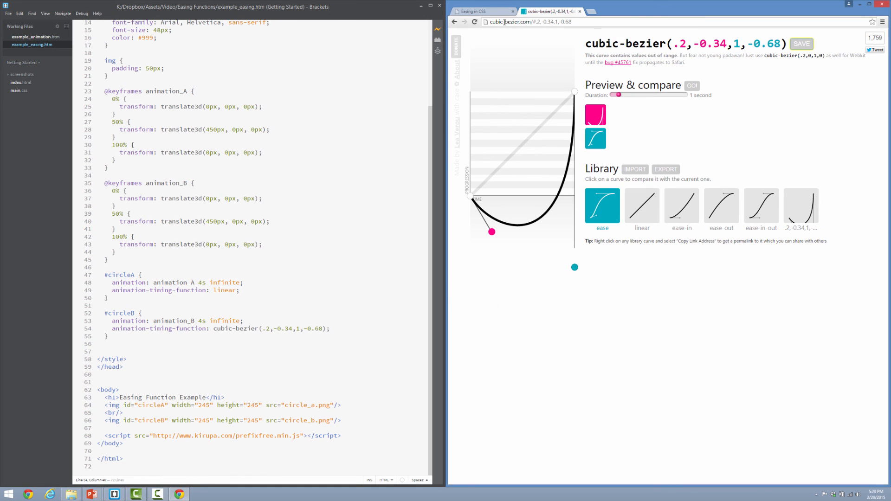
pyautogui.moveTo(530, 32)
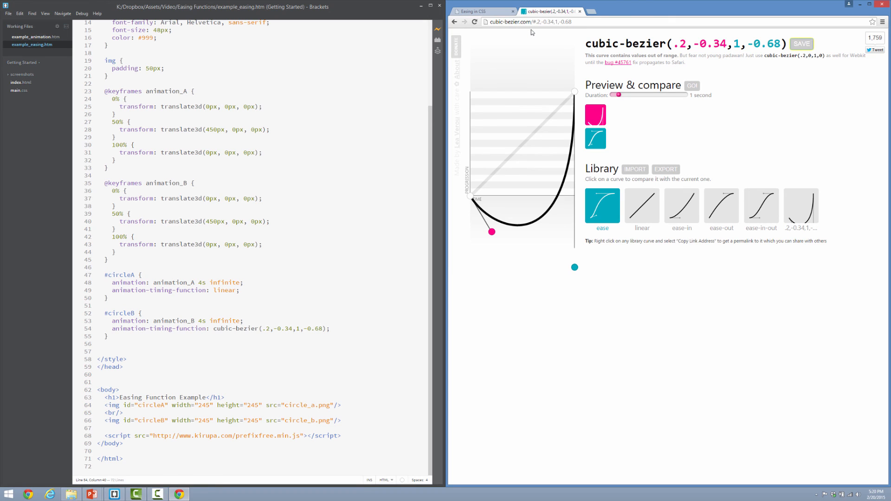
pyautogui.moveTo(682, 80)
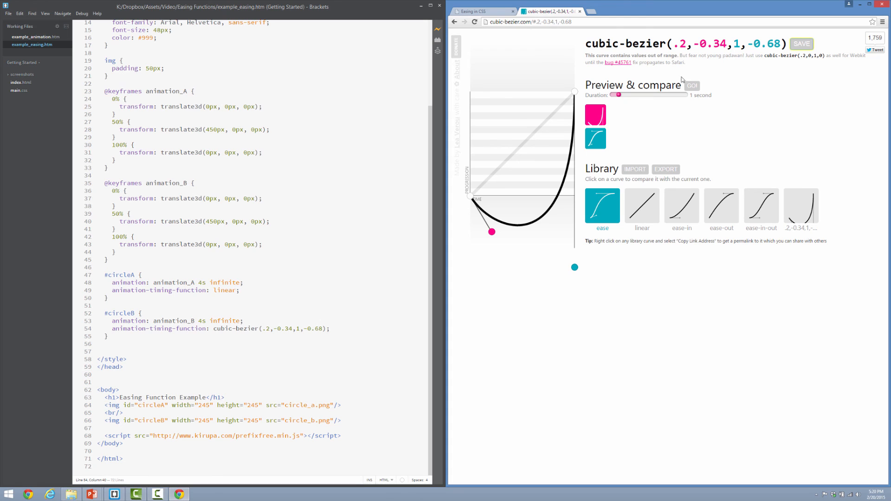
pyautogui.click(721, 207)
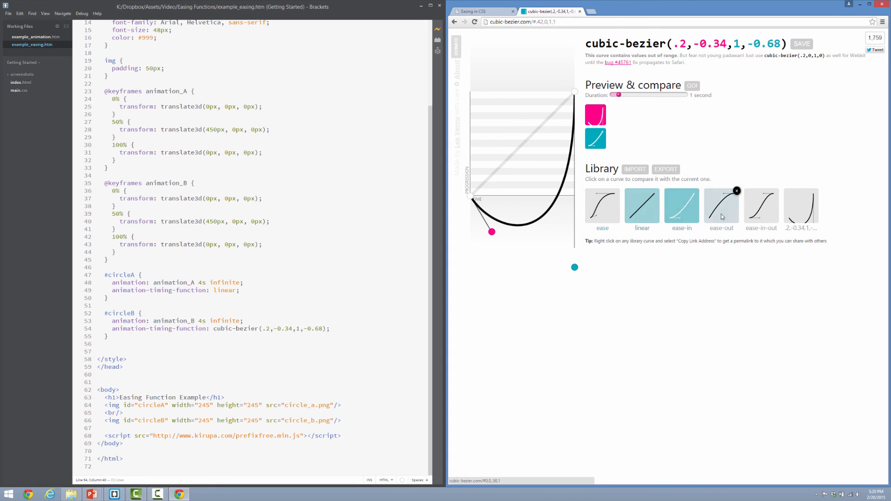
pyautogui.click(800, 206)
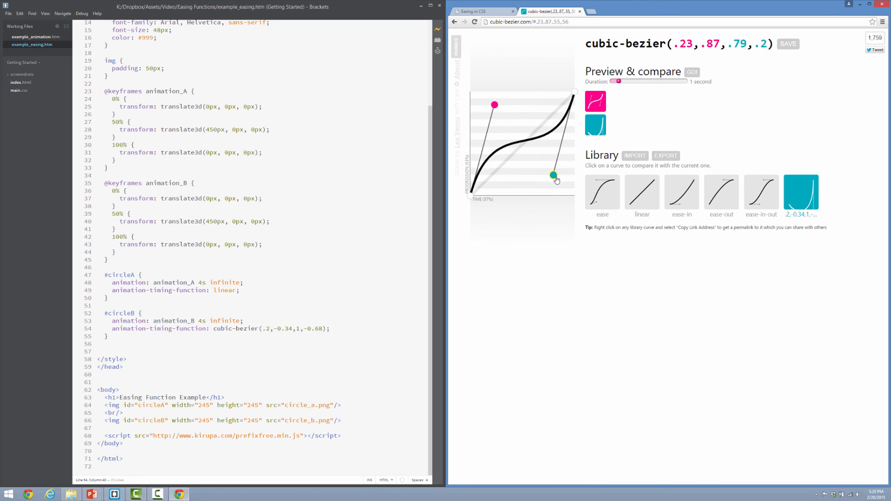
pyautogui.moveTo(554, 175); pyautogui.dragTo(566, 186)
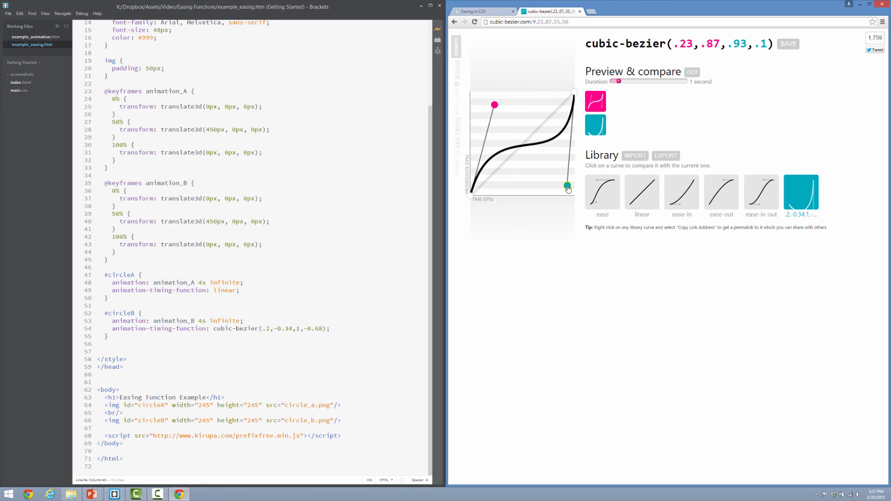